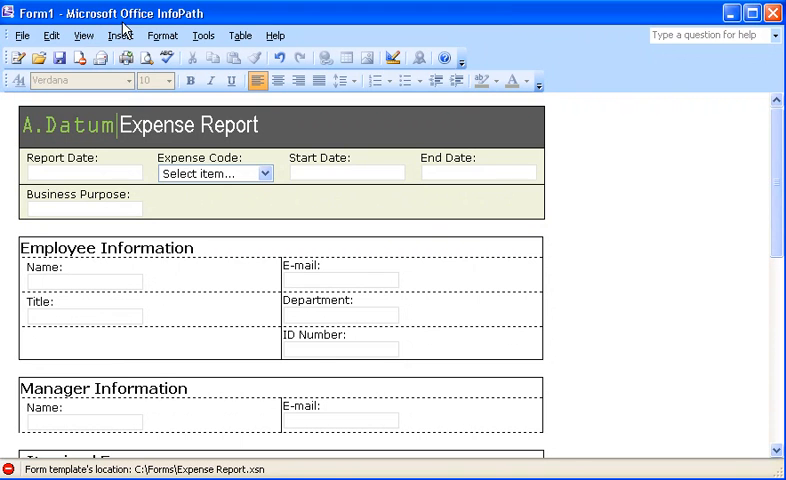
pyautogui.moveTo(296, 336)
pyautogui.write('1')
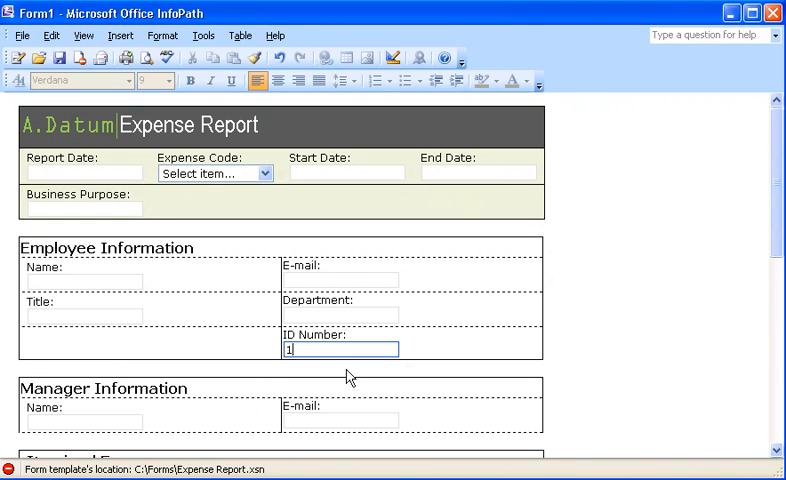
# - Enter ID number 23456 in the expense form, then leave it for a blank design template
pyautogui.write('23456')
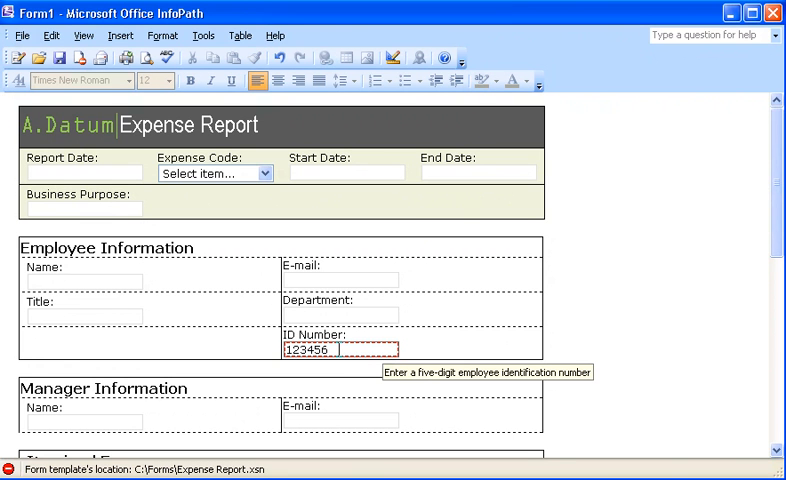
pyautogui.doubleClick(305, 349)
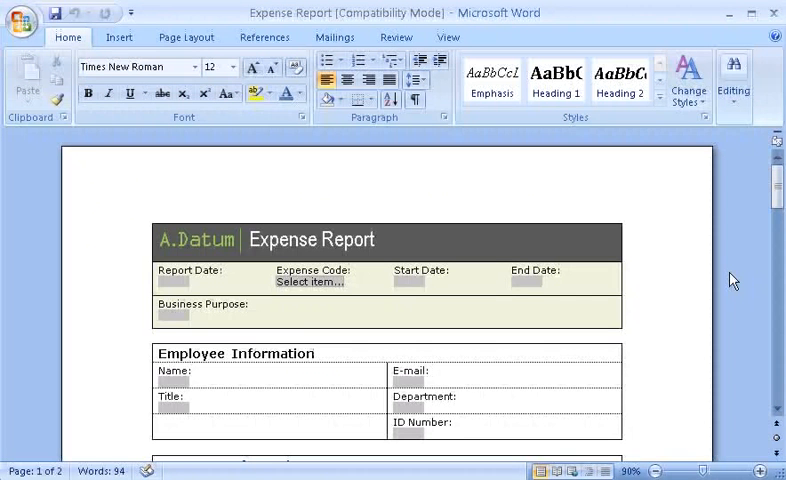
pyautogui.moveTo(764, 116)
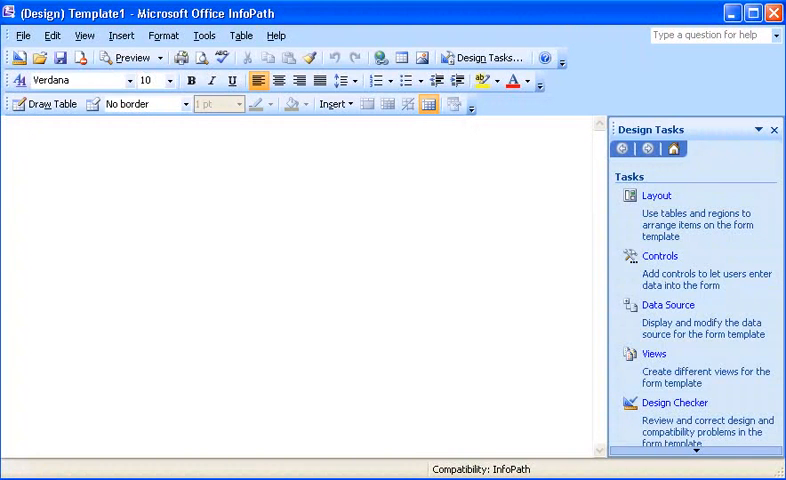
# - Start the Import Form wizard using the InfoPath importer for Word documents
pyautogui.click(23, 36)
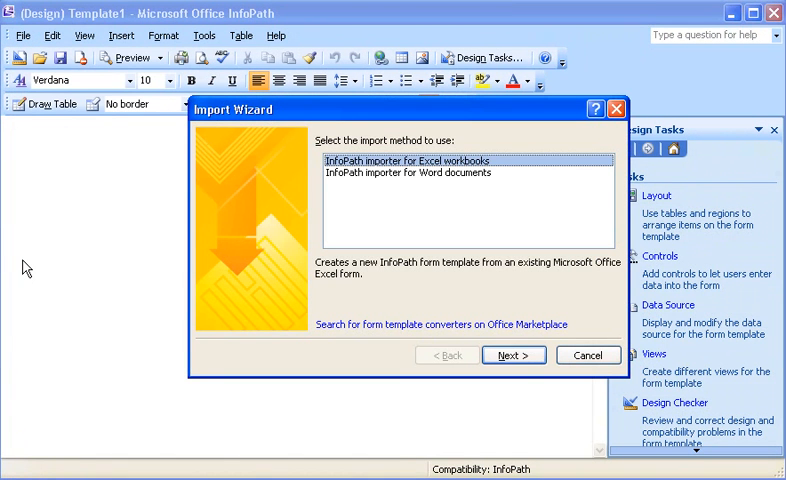
pyautogui.moveTo(342, 189)
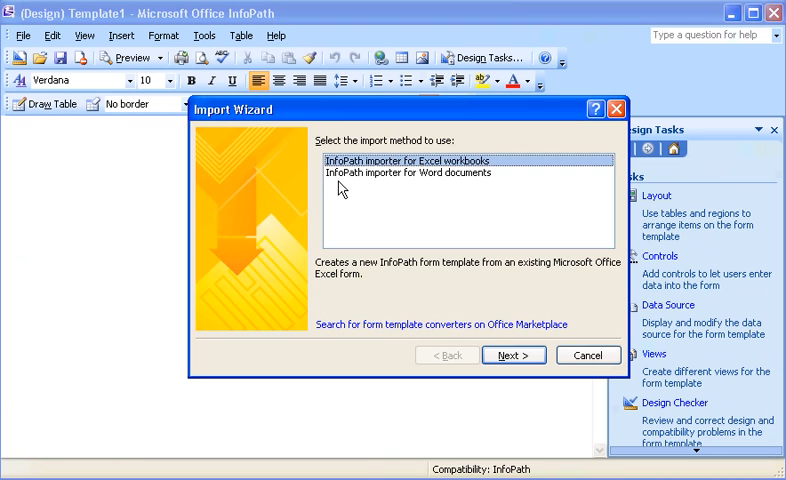
pyautogui.click(411, 172)
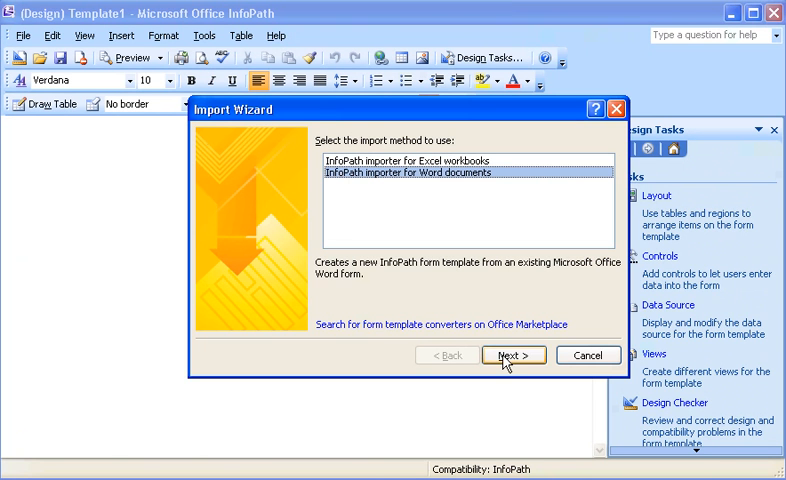
pyautogui.click(513, 355)
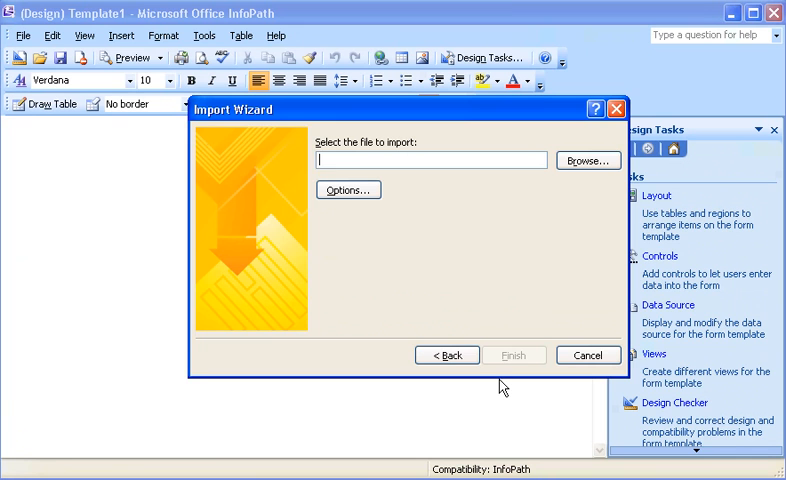
# - Browse to the Forms folder and choose the Expense Report document to import
pyautogui.click(586, 160)
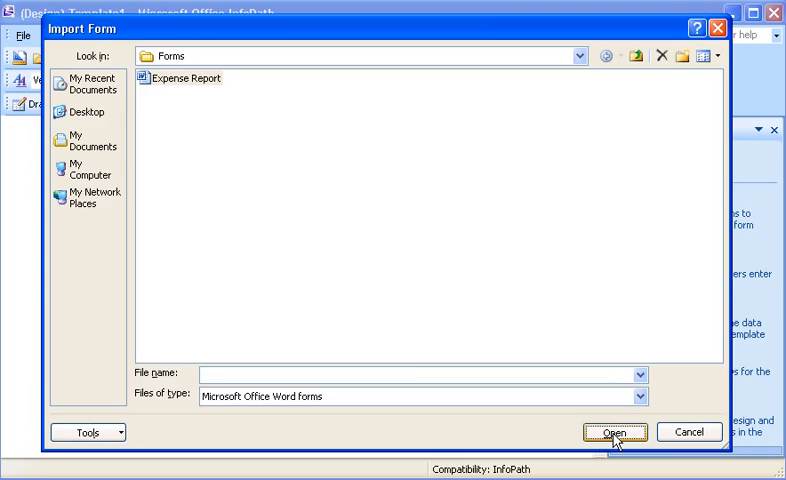
pyautogui.click(616, 432)
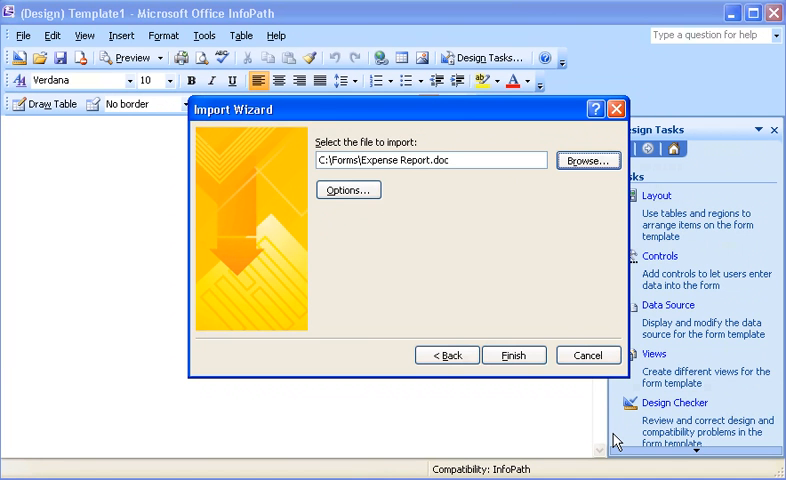
# - Set import options to custom conversion and untick 'Empty space after colons'
pyautogui.click(348, 190)
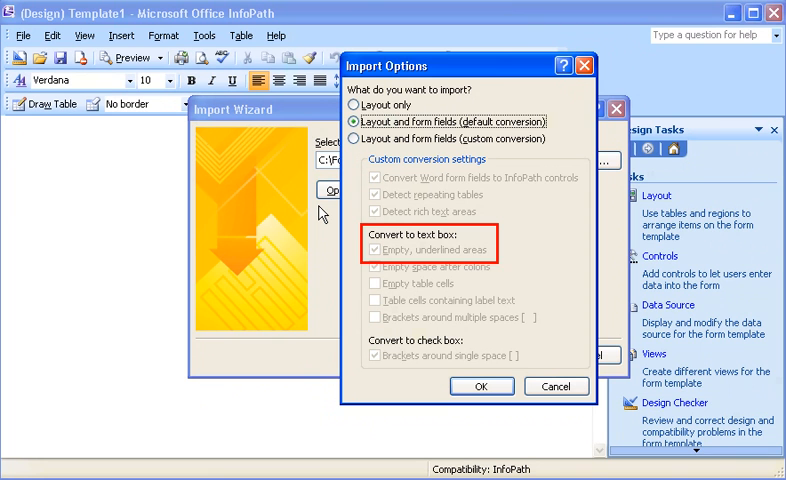
pyautogui.click(378, 266)
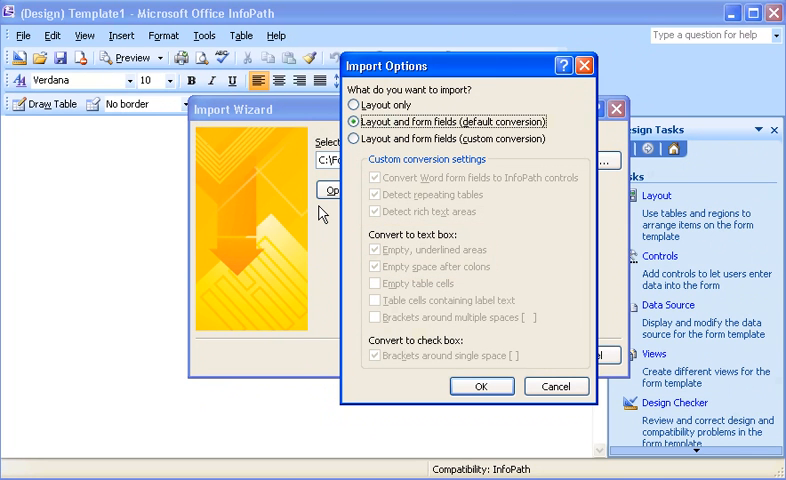
pyautogui.click(353, 138)
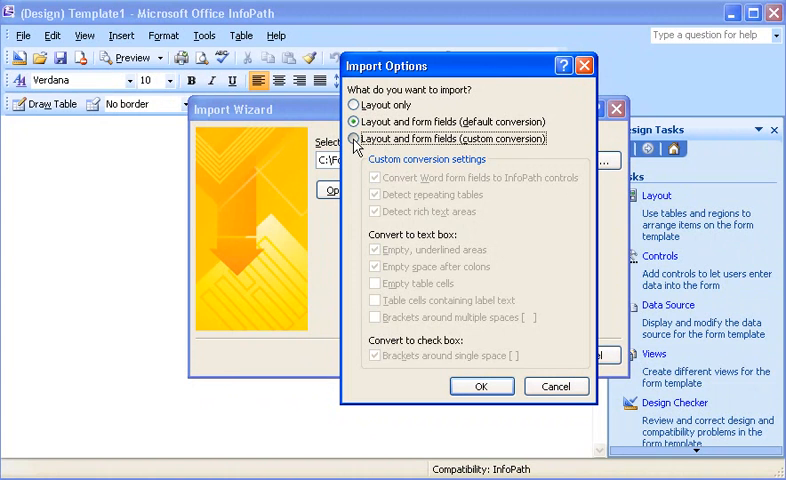
pyautogui.click(354, 138)
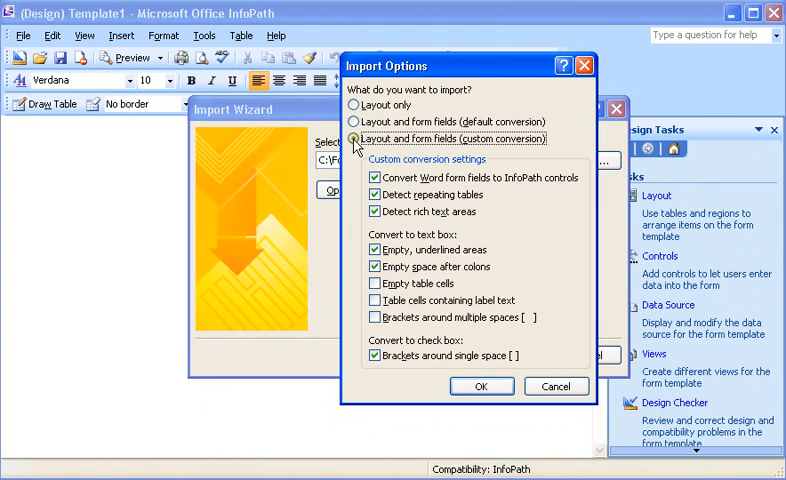
pyautogui.click(375, 266)
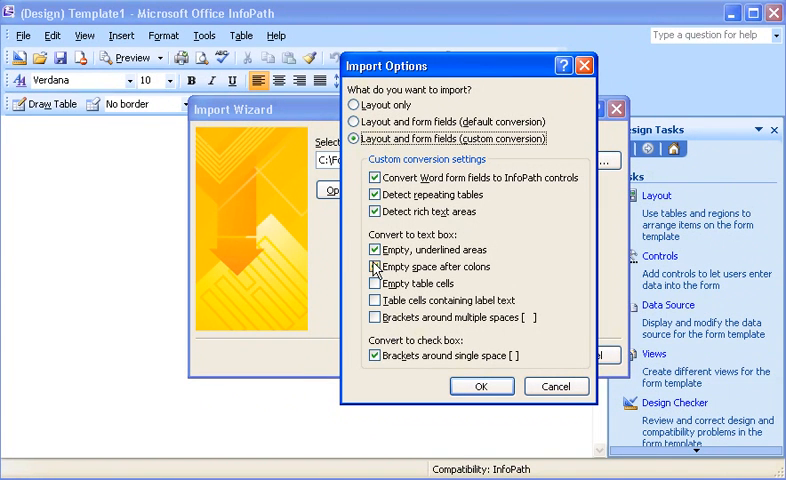
pyautogui.click(374, 266)
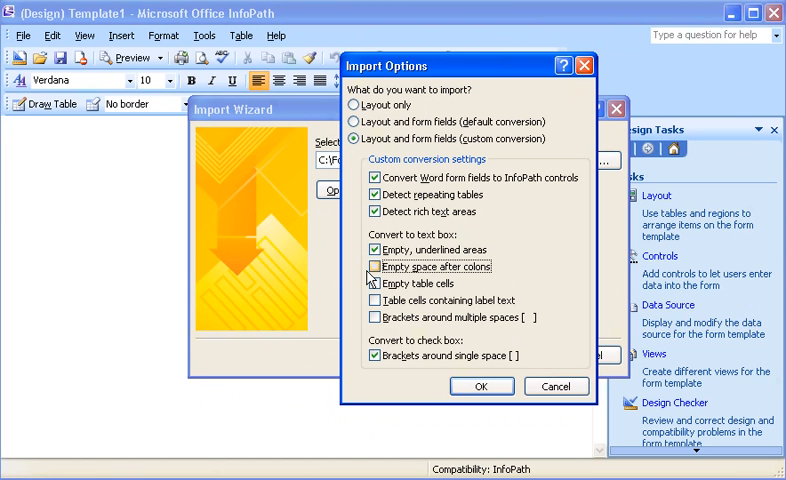
# - Accept the custom import options and finish importing the Expense Report document
pyautogui.click(482, 386)
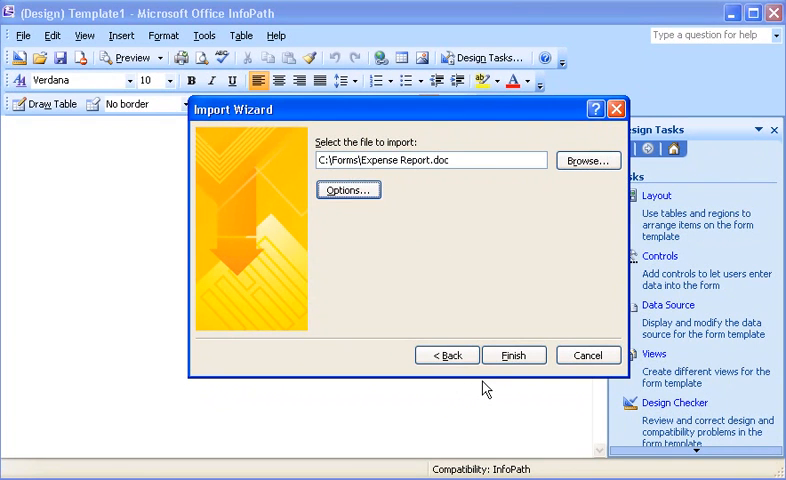
pyautogui.click(516, 355)
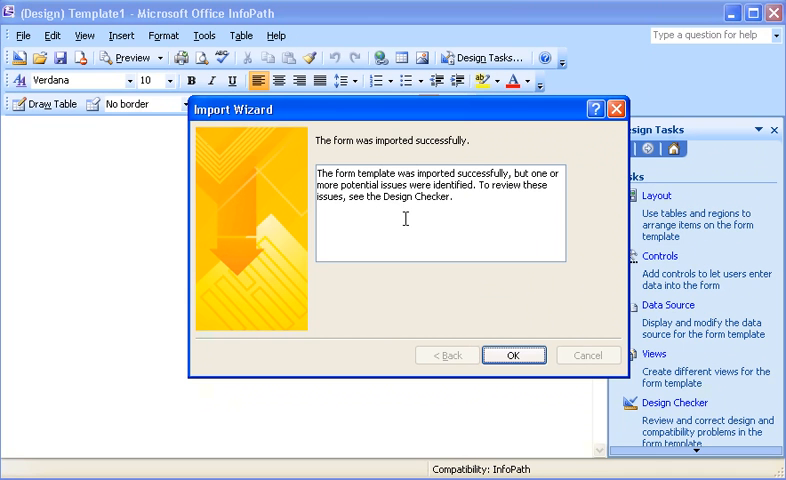
pyautogui.moveTo(515, 355)
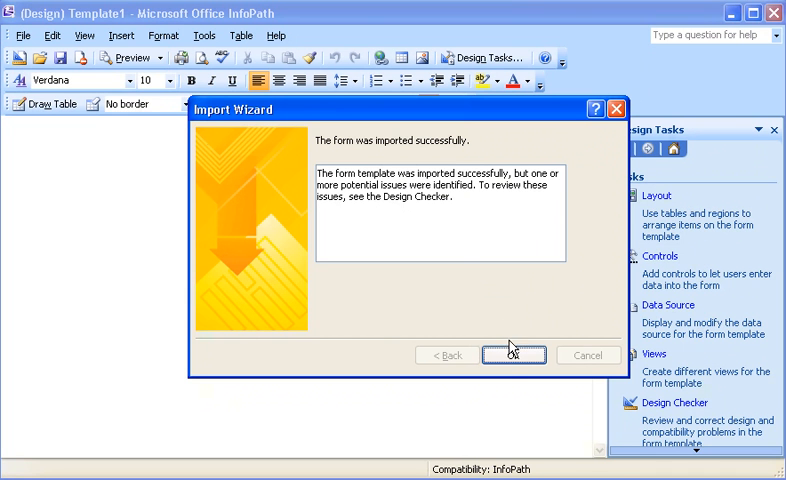
# - Open the imported template, read the discarded-bookmarks message, then close the Design Checker
pyautogui.click(518, 355)
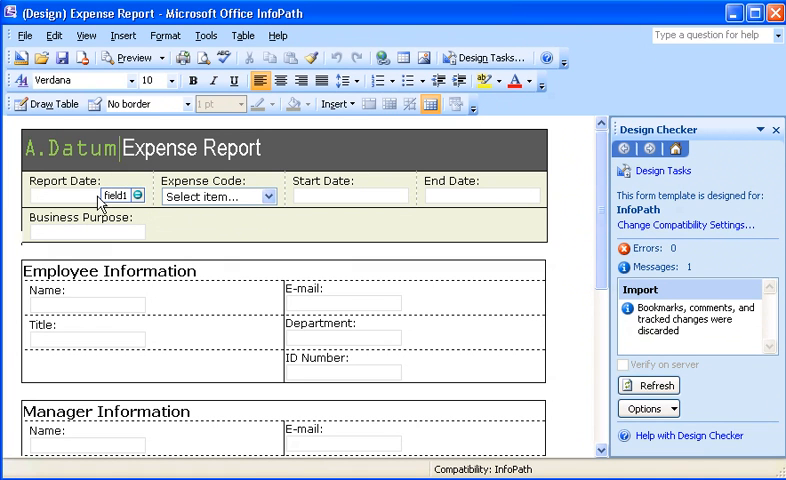
pyautogui.click(210, 197)
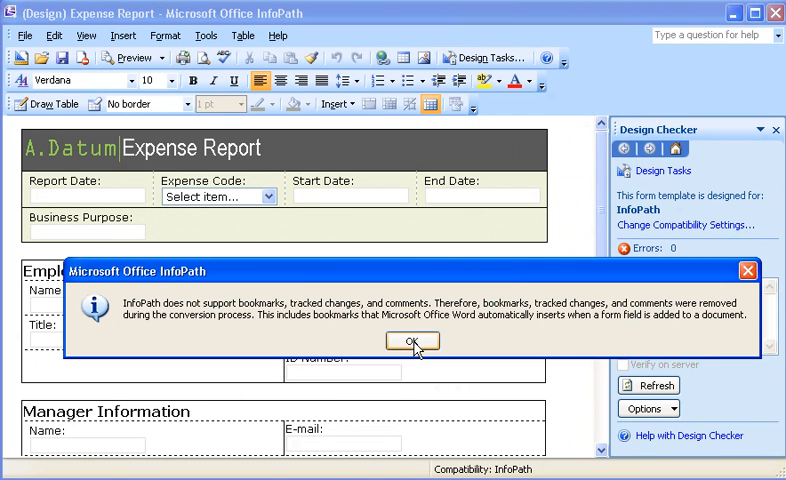
pyautogui.click(411, 341)
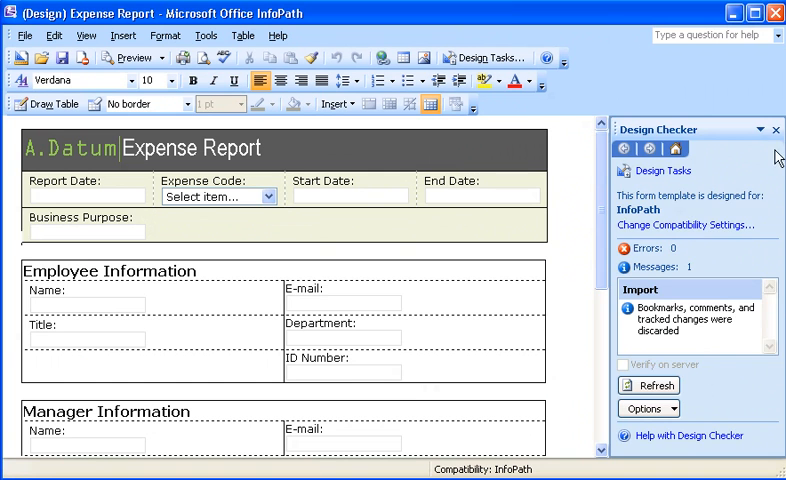
pyautogui.click(777, 130)
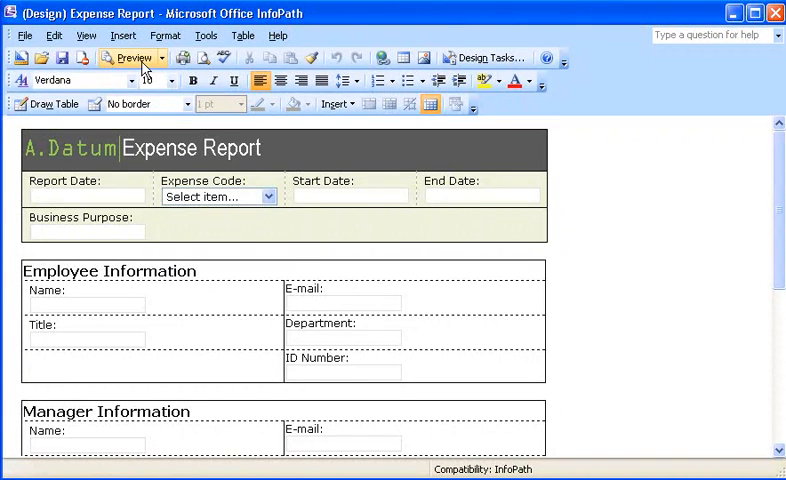
# - Preview the Expense Report form and scroll down to the expenses and totals
pyautogui.click(135, 58)
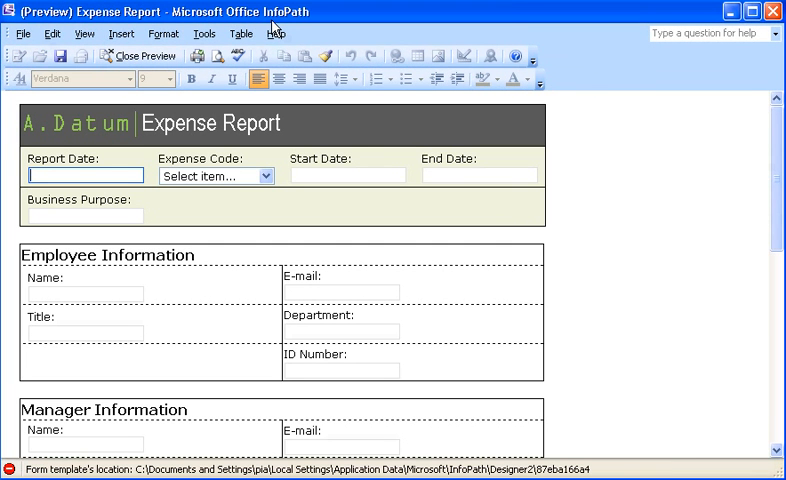
pyautogui.moveTo(775, 127)
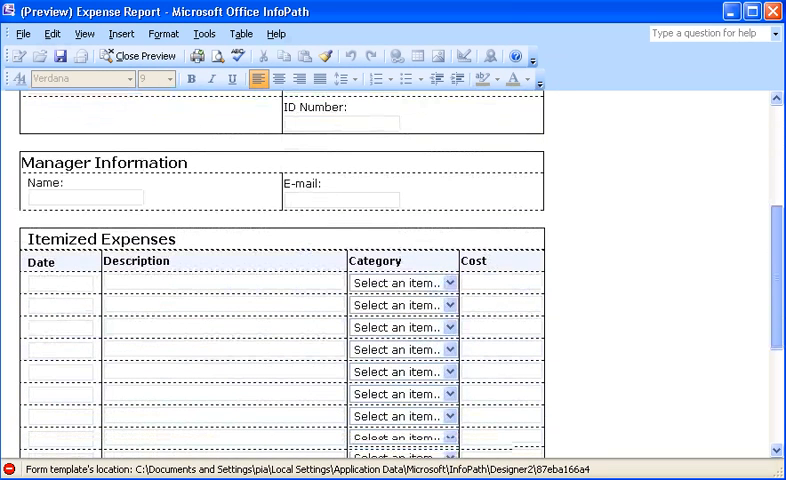
pyautogui.scroll(-3)
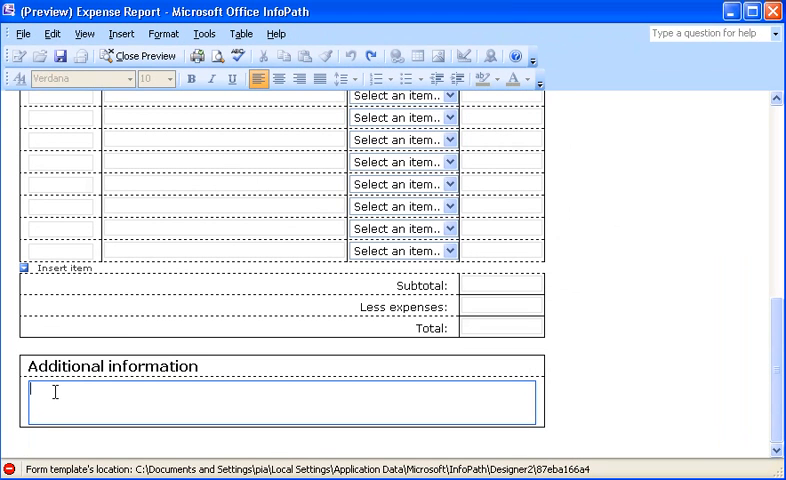
# - Type 'This is a rich text box.' at size 14 and insert an expense row
pyautogui.write('This is a rich text box.')
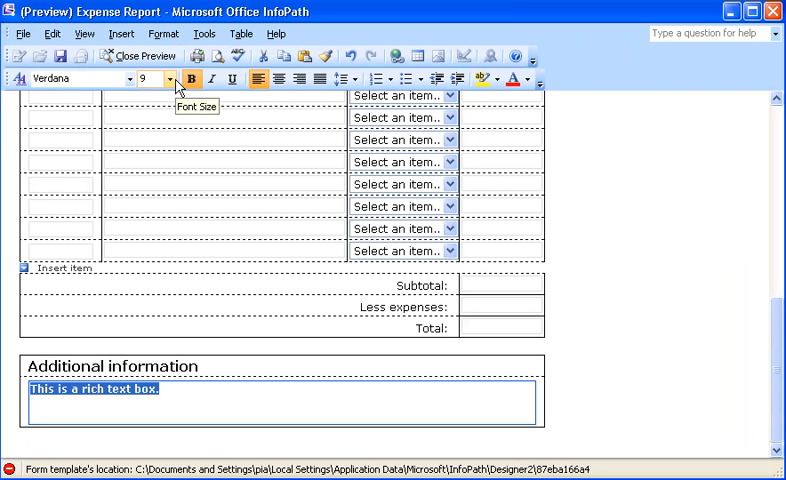
pyautogui.click(170, 79)
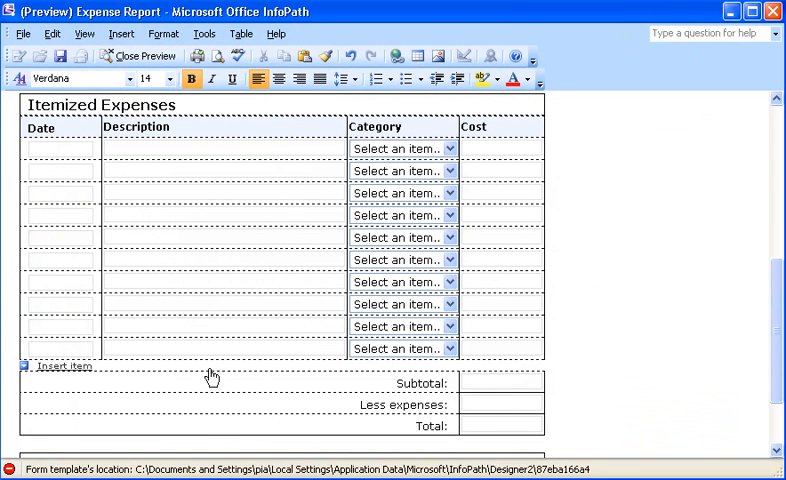
pyautogui.click(58, 370)
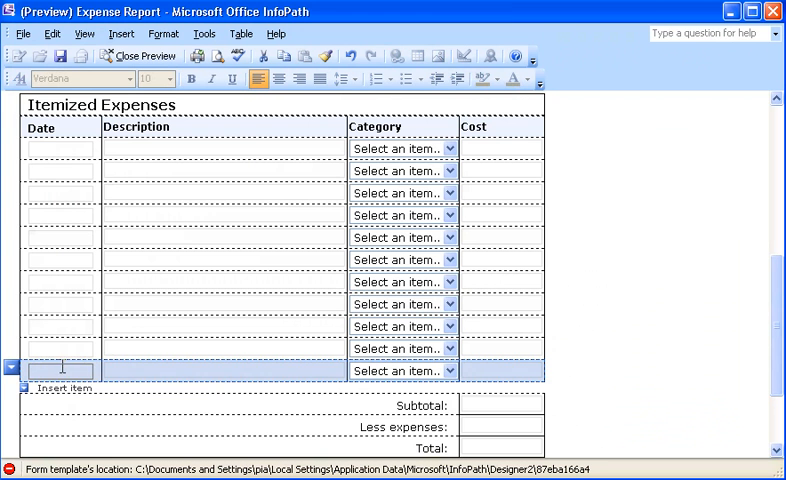